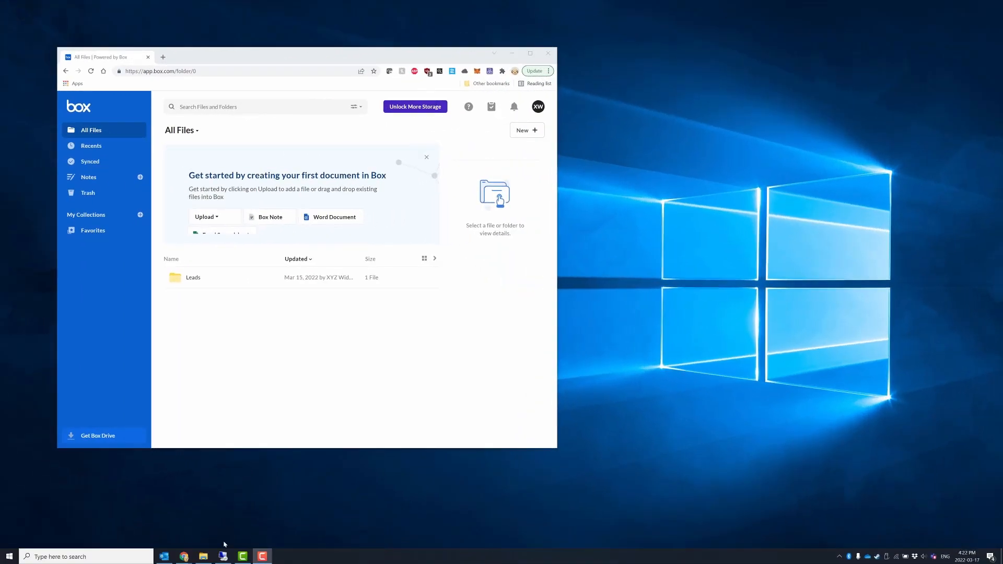
- Upload Leads.xlsx from the desktop into Box's Leads › Richard folder
left_click(203, 556)
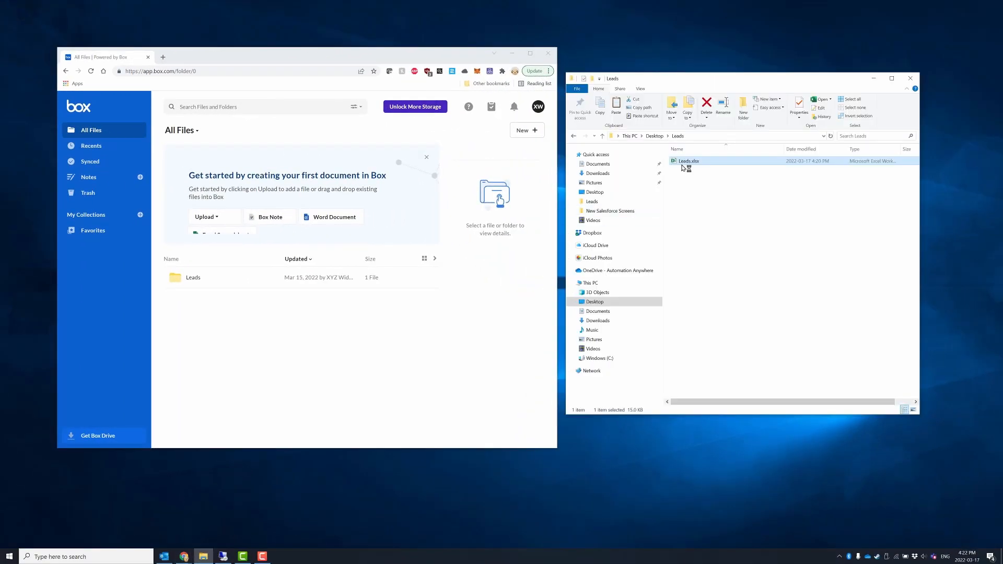
double_click(688, 161)
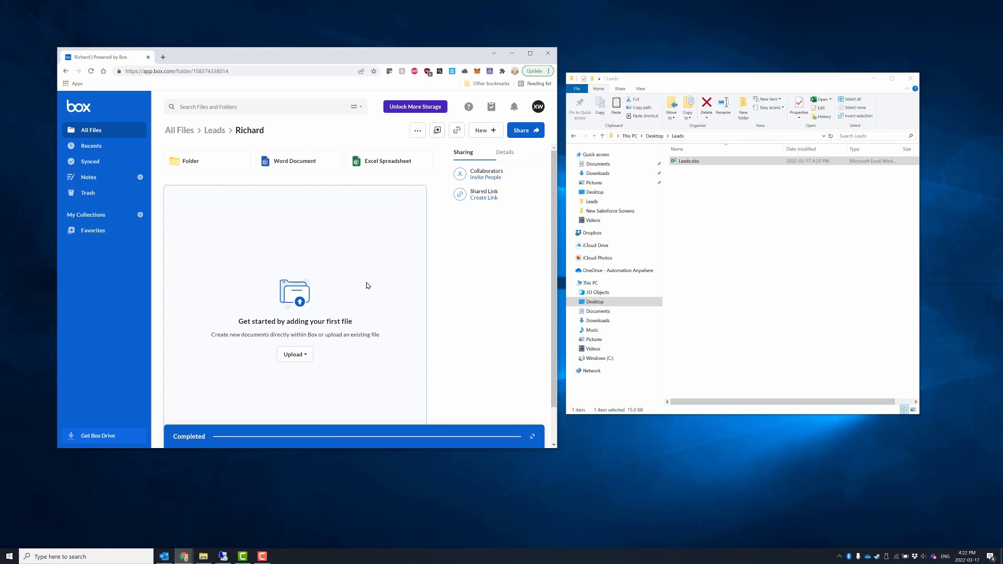
- Go to the Salesforce Lightning home page and start the Upload Leads bot from Automation Launcher
left_click(163, 56)
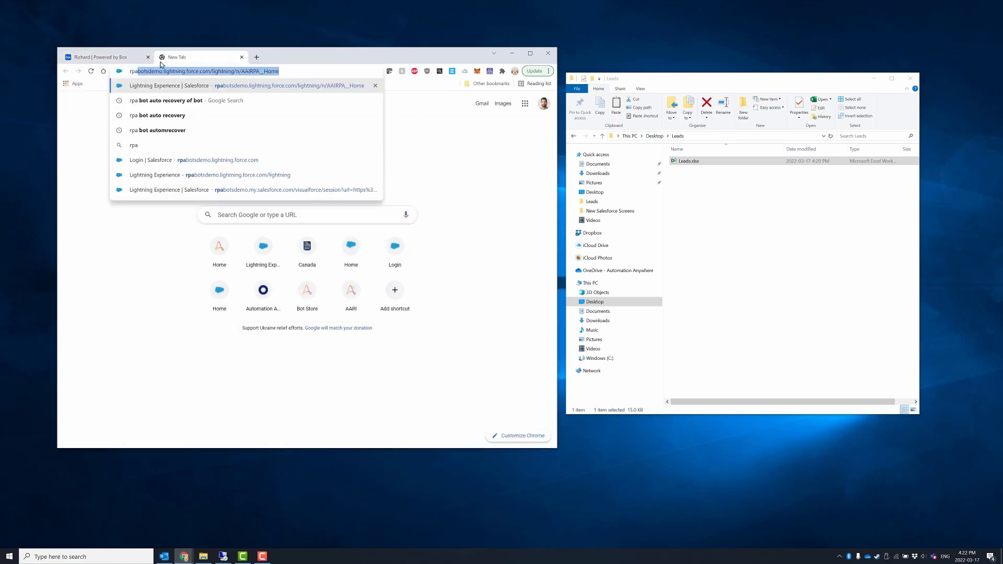
key("Enter")
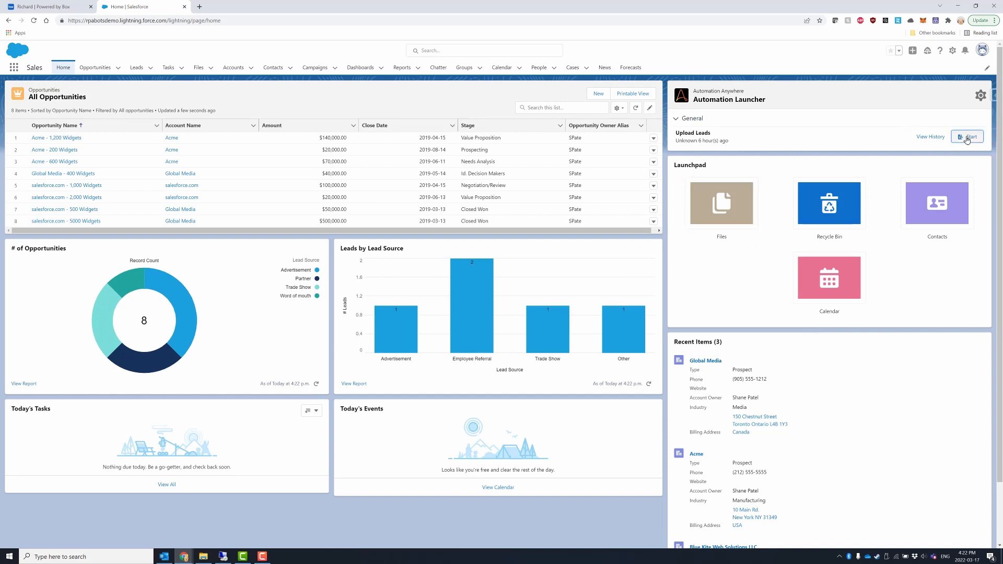
left_click(967, 136)
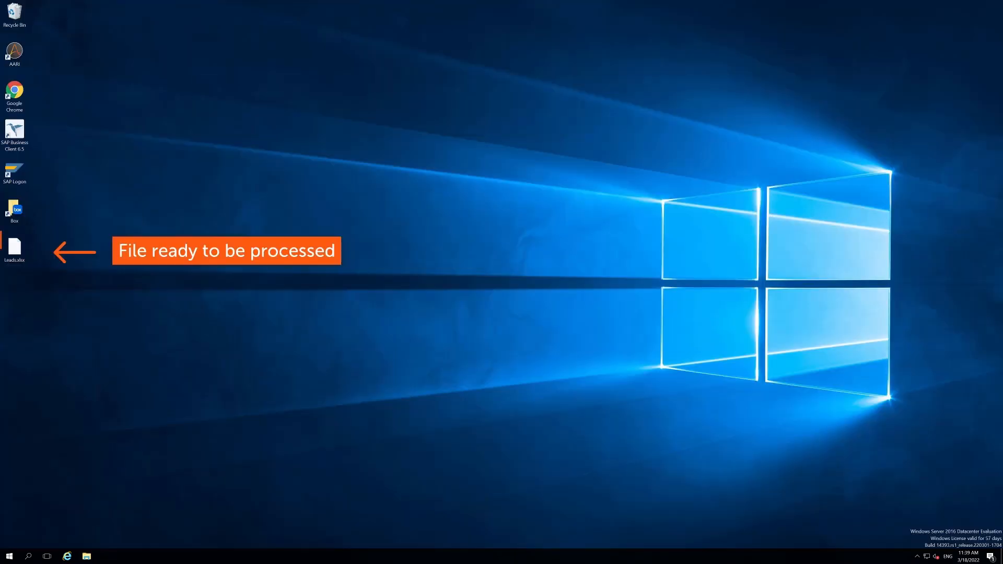
- Let the bot save each New Lead form, then show the Recently Viewed leads list
left_click(13, 249)
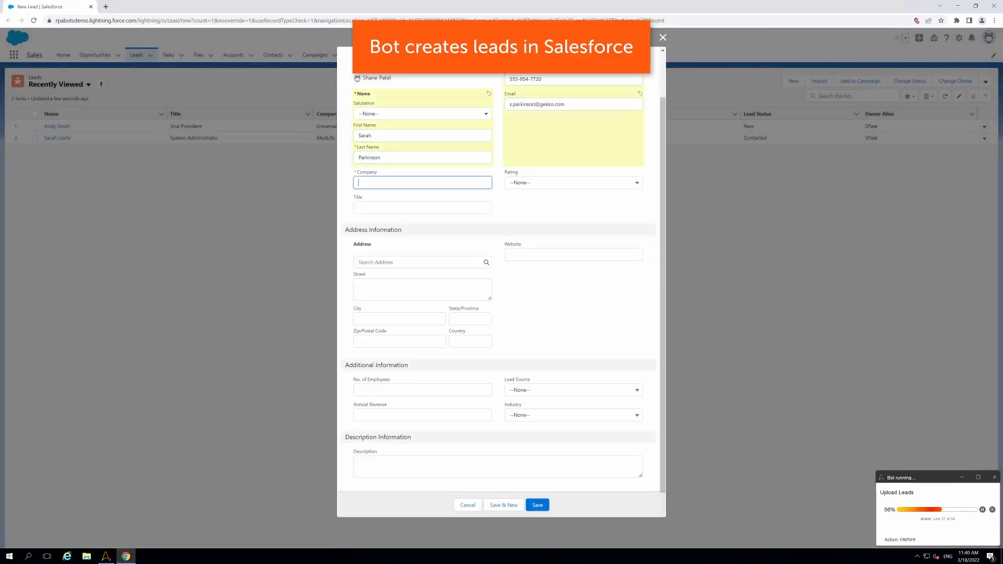
left_click(537, 504)
type("Hancock")
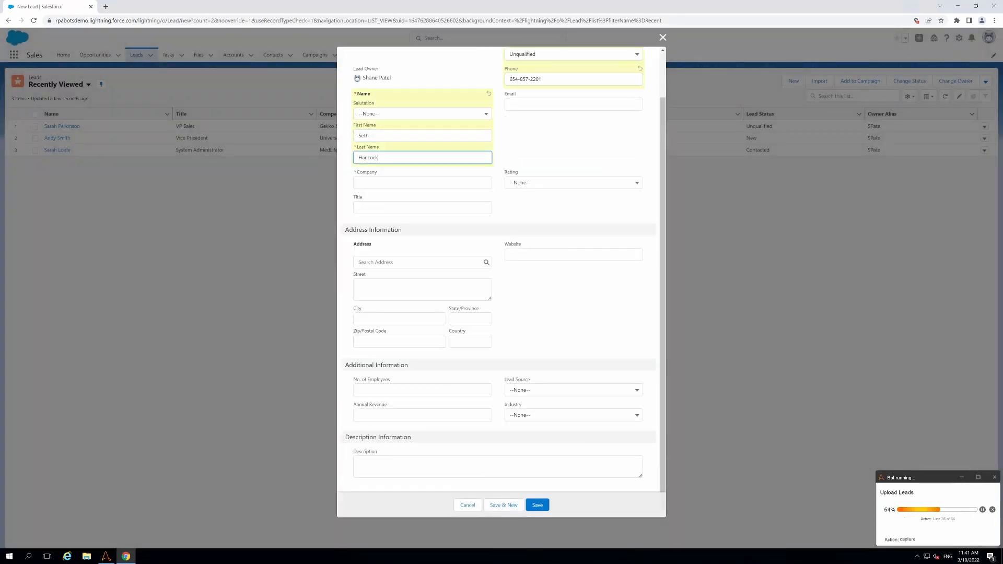
left_click(537, 505)
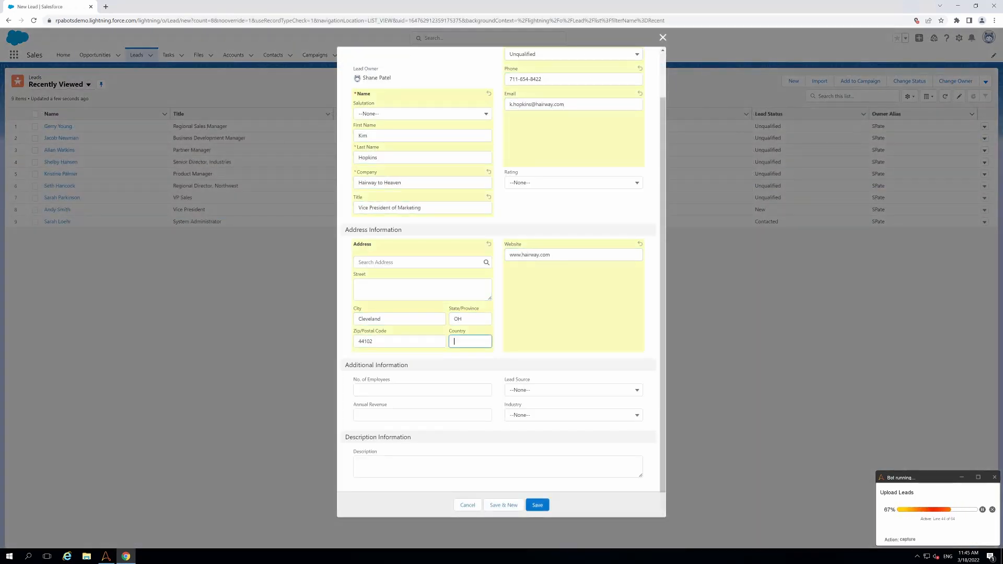
left_click(537, 505)
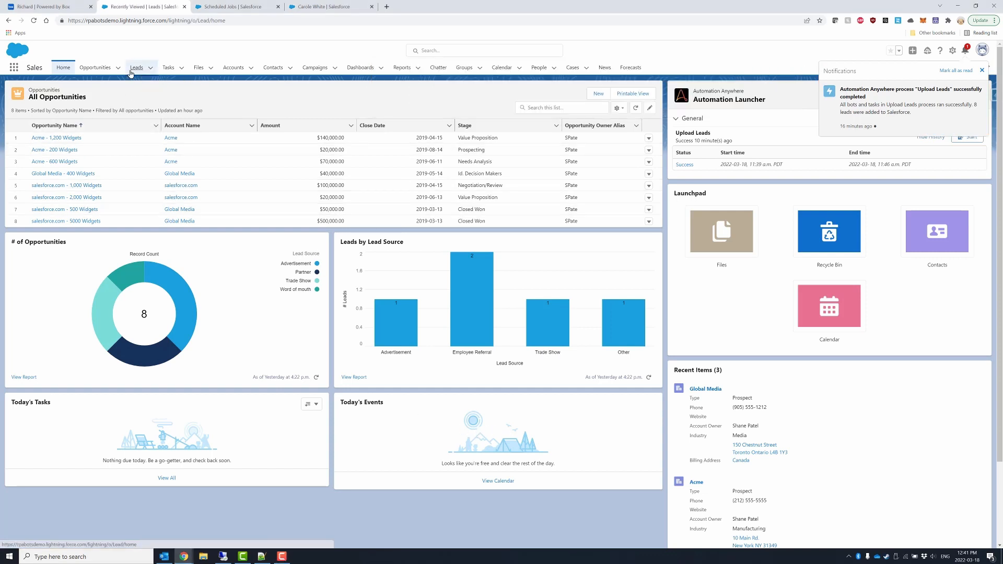
left_click(136, 66)
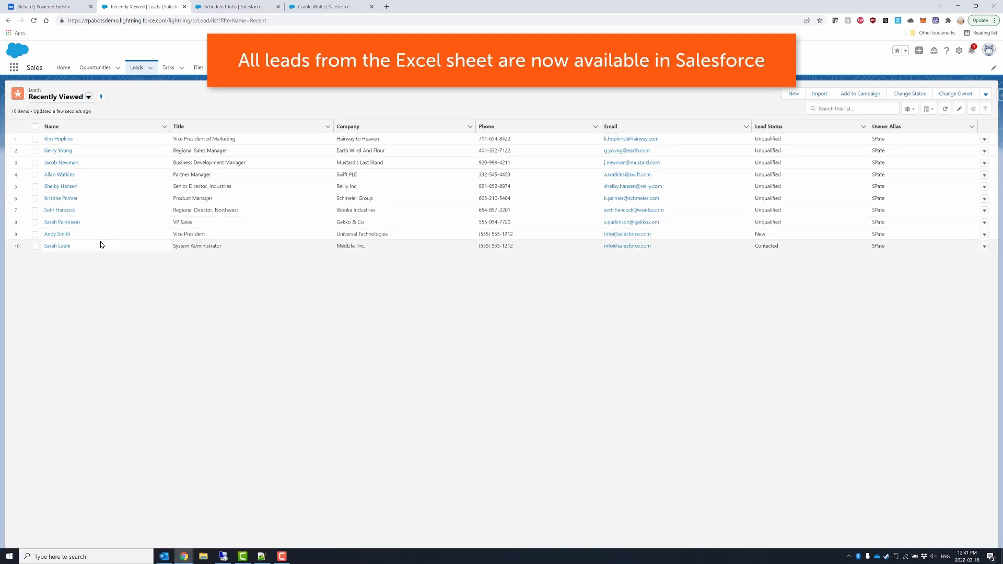
mouse_move(48, 7)
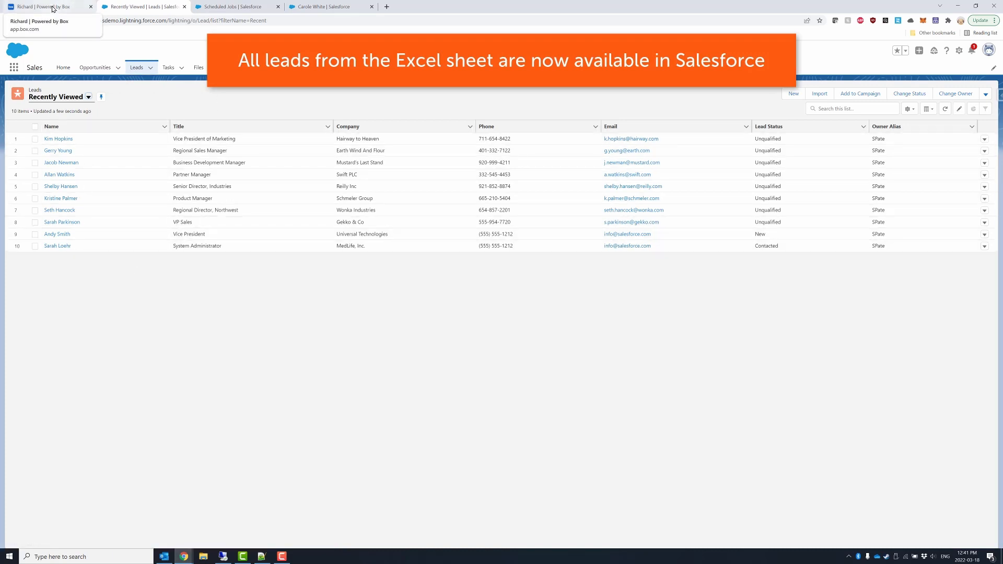
- Switch back to Box and open Leads.xlsx in the Richard folder
left_click(48, 6)
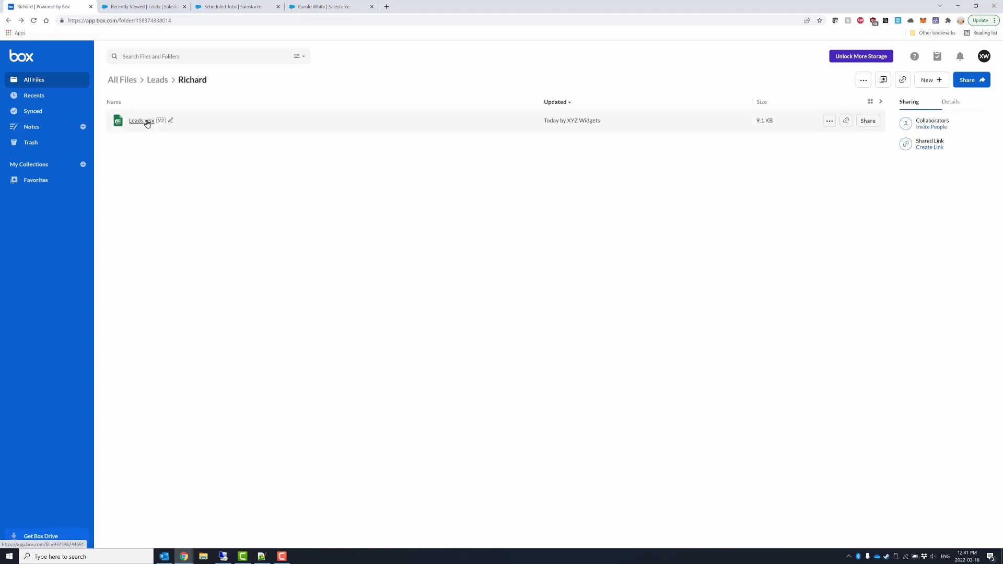
left_click(141, 120)
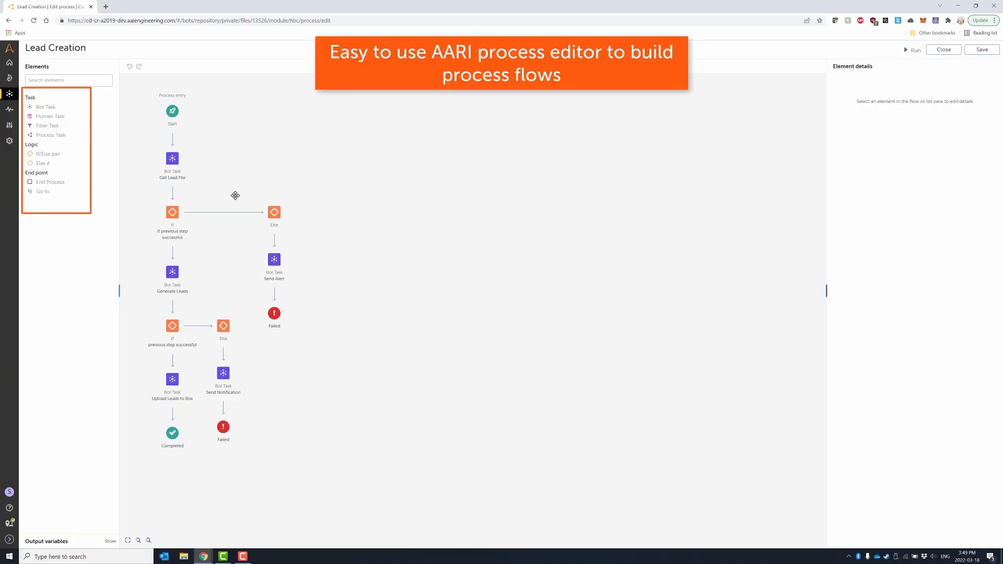
mouse_move(180, 209)
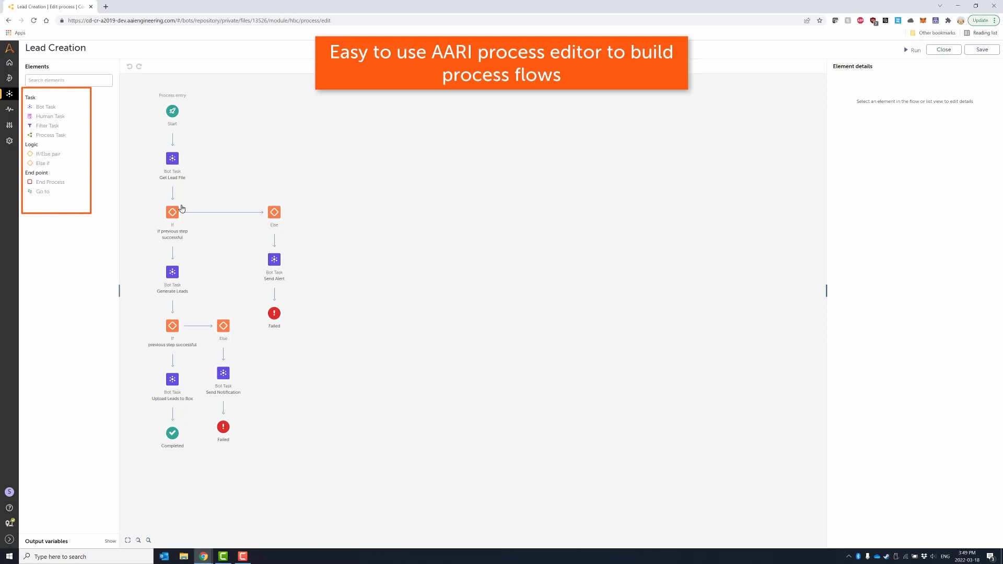
- Open the Upload Leads task bot and view a Recorder: Capture action's properties
left_click(172, 212)
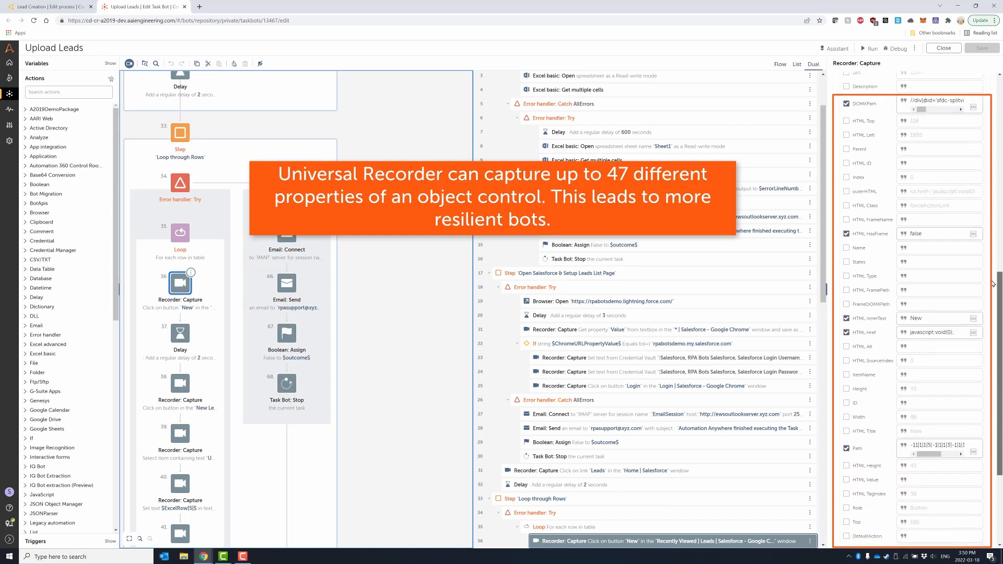
- Scroll through the Control Room roles list
scroll("down", 3)
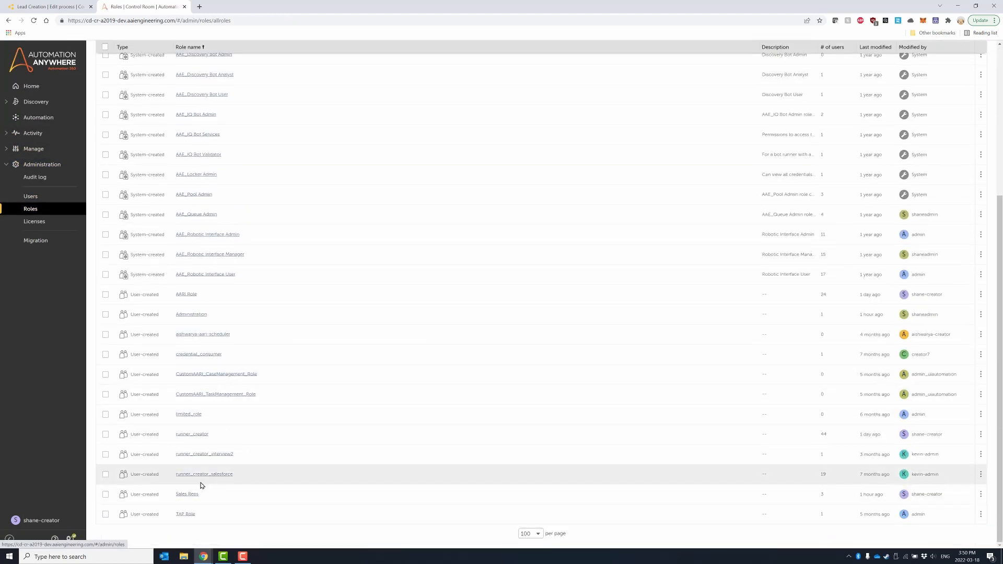
- Review the Sales Reps role's feature permissions and users, then save the role
left_click(187, 494)
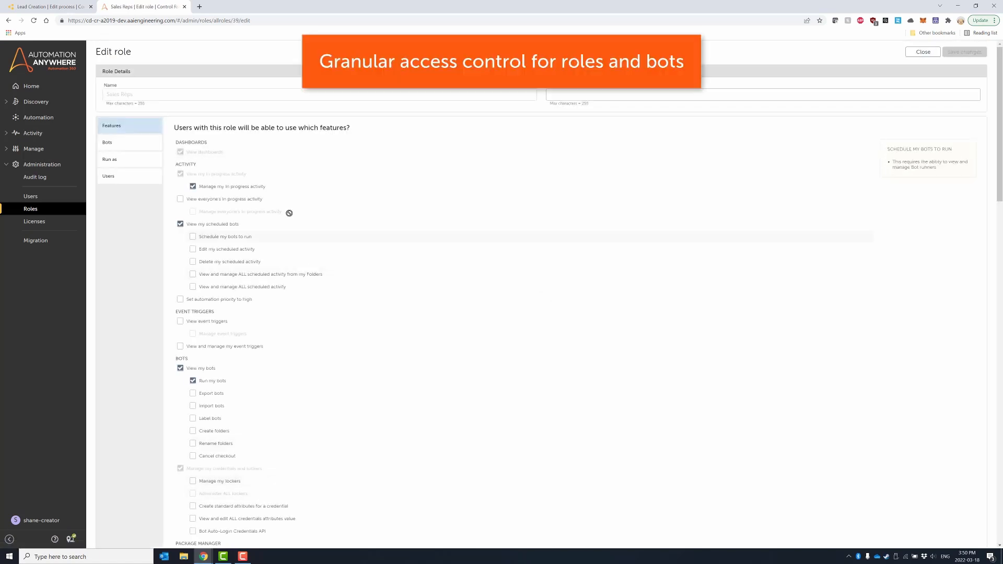
scroll("down", 3)
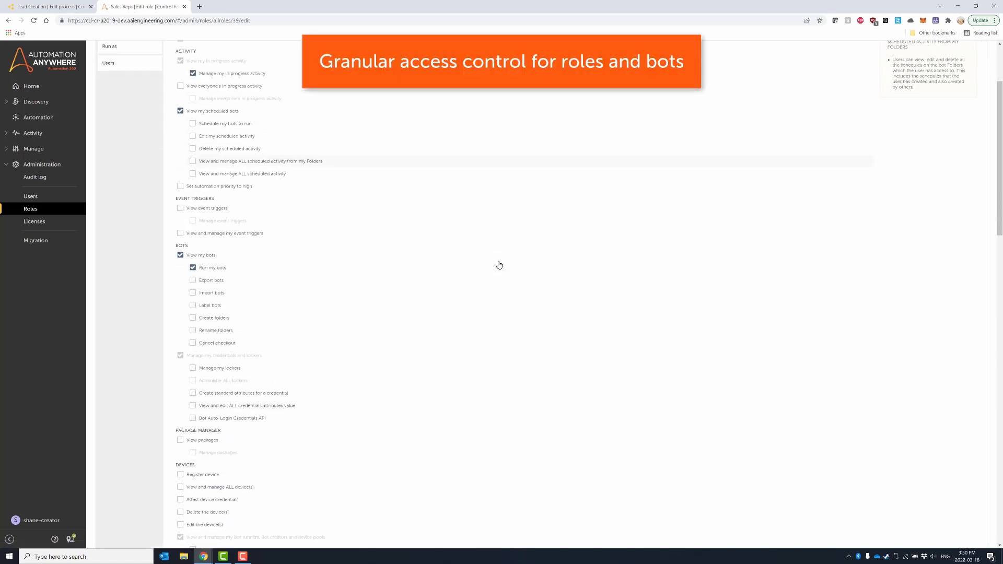
scroll("down", 3)
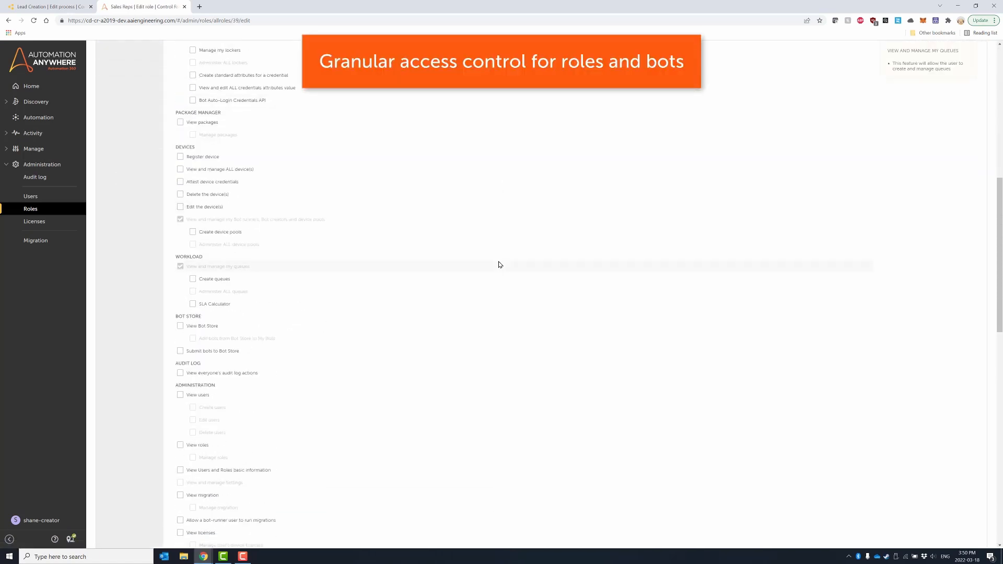
scroll("down", 3)
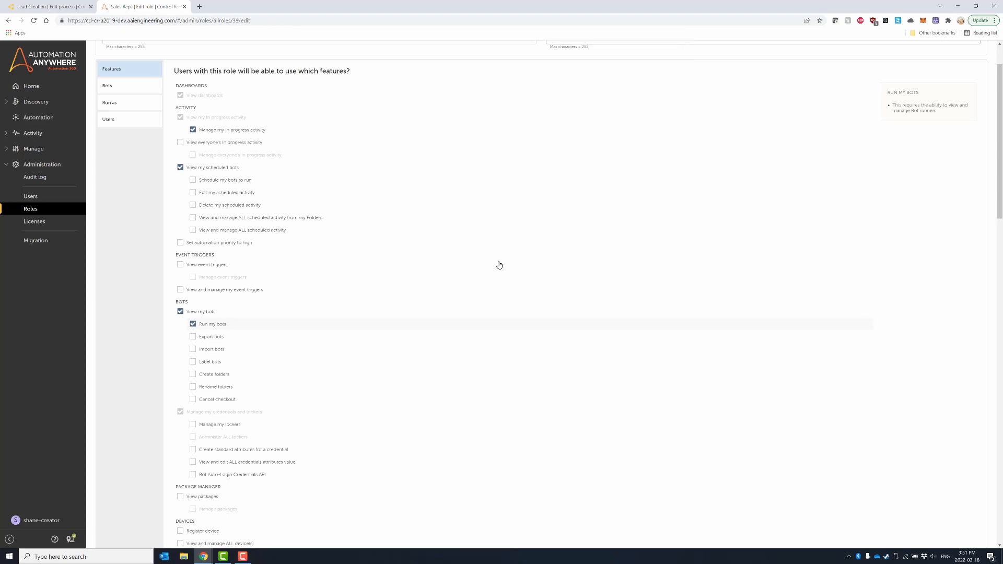
scroll("up", 3)
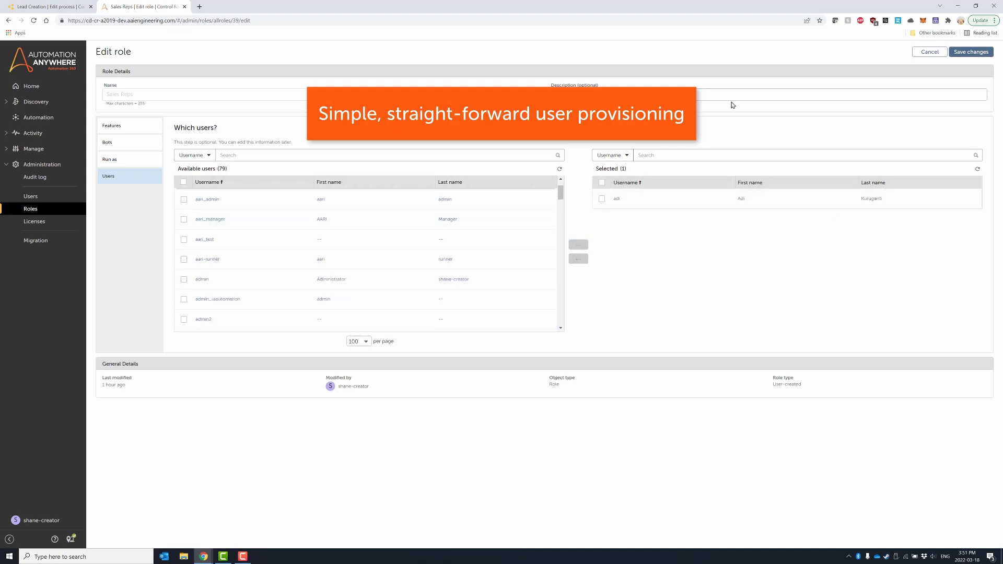
left_click(969, 52)
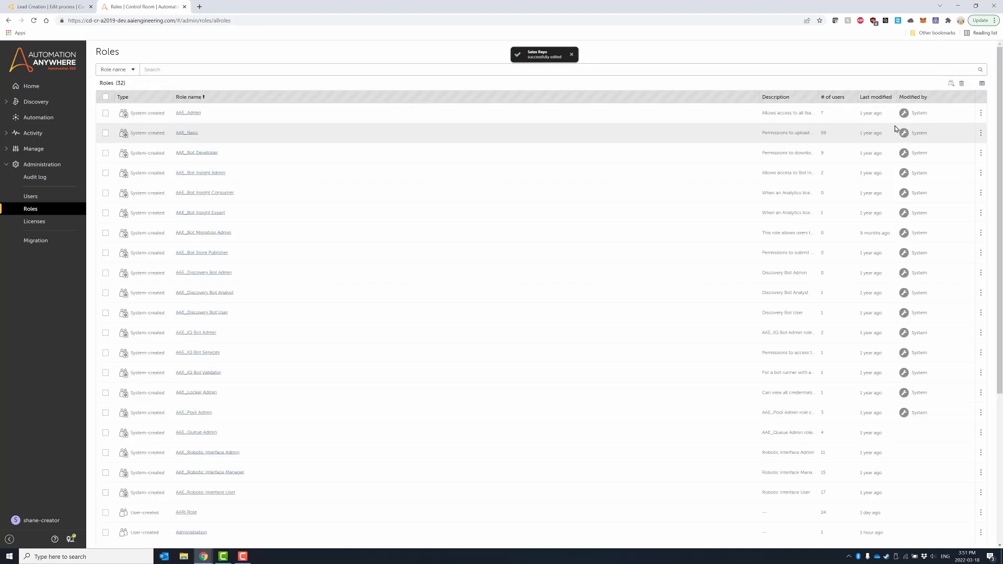
- Start an immediate run of the Upload Leads private bot and review its run device
left_click(38, 117)
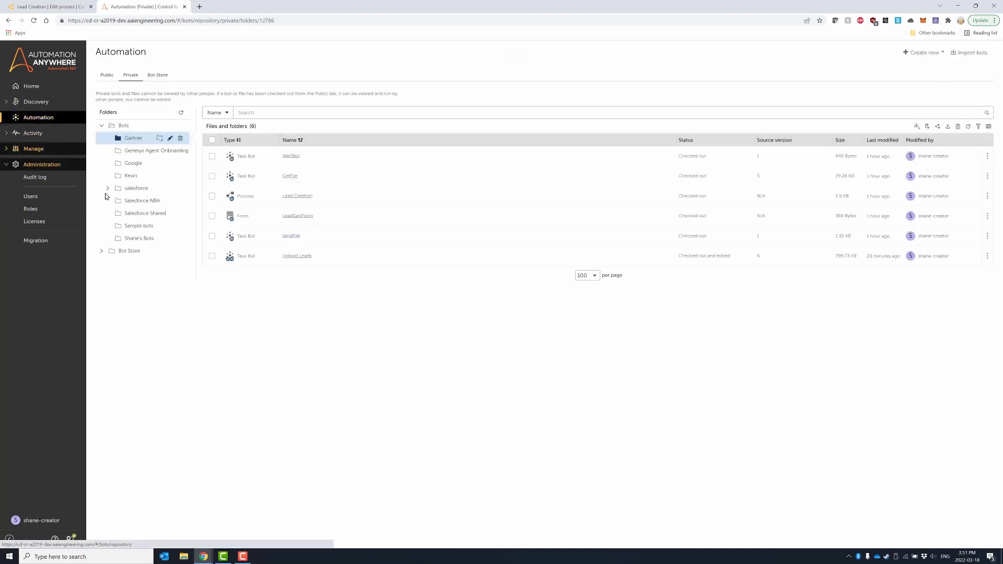
left_click(905, 256)
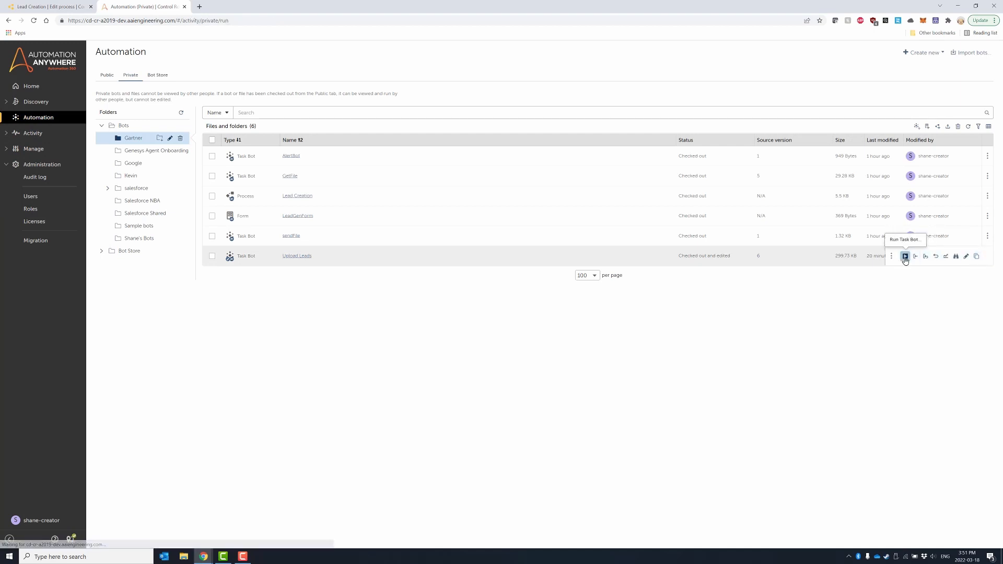
left_click(905, 257)
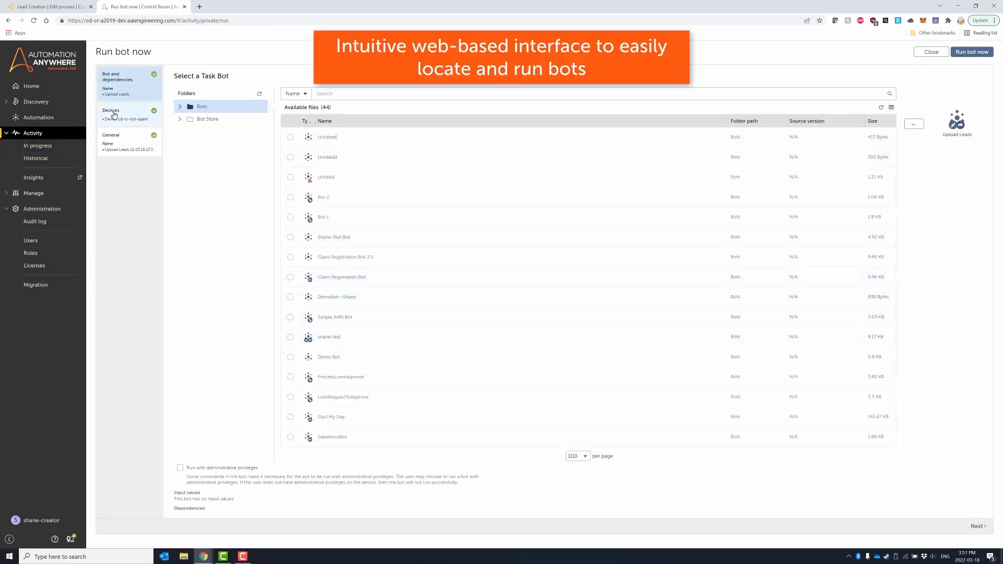
left_click(112, 112)
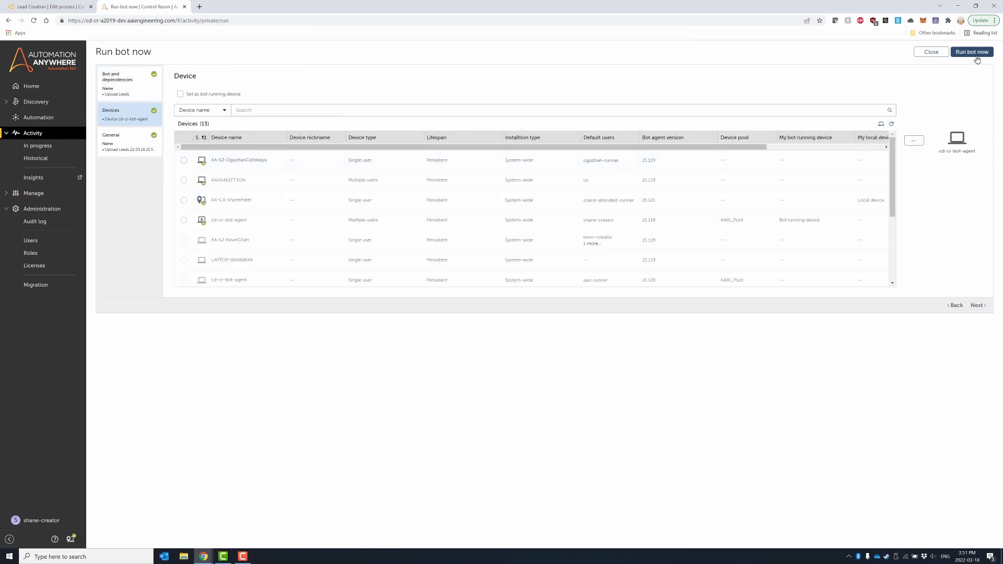
- Begin creating a new bot schedule from Manage > Scheduled
left_click(33, 192)
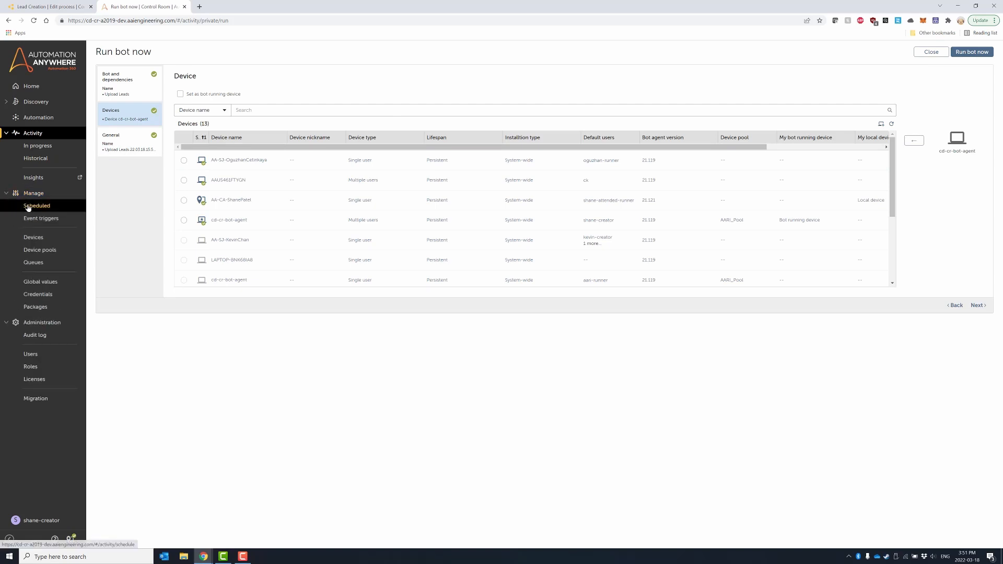
left_click(37, 206)
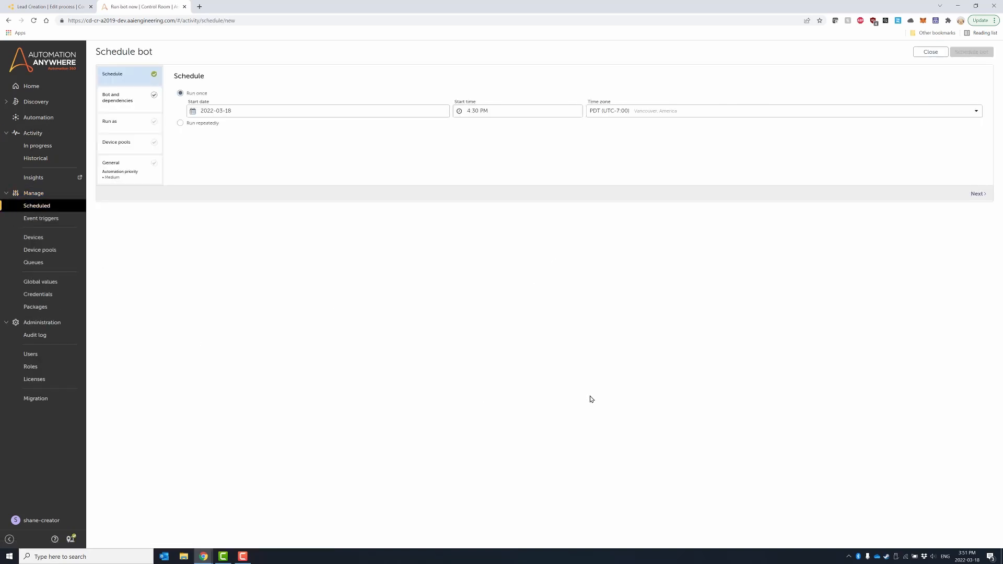
- Set the schedule to run repeatedly every 1 hour from 2022-03-18
left_click(317, 110)
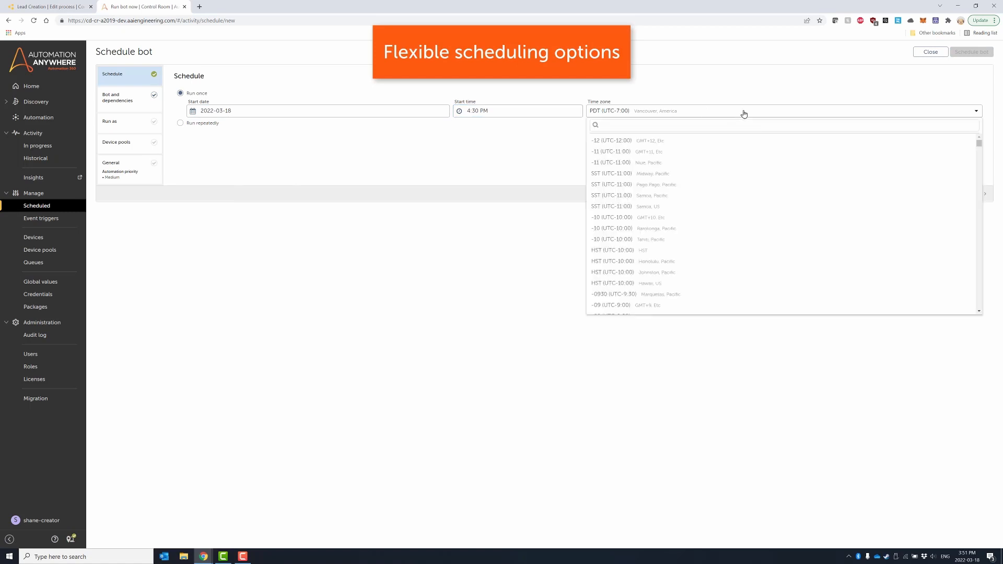
left_click(180, 104)
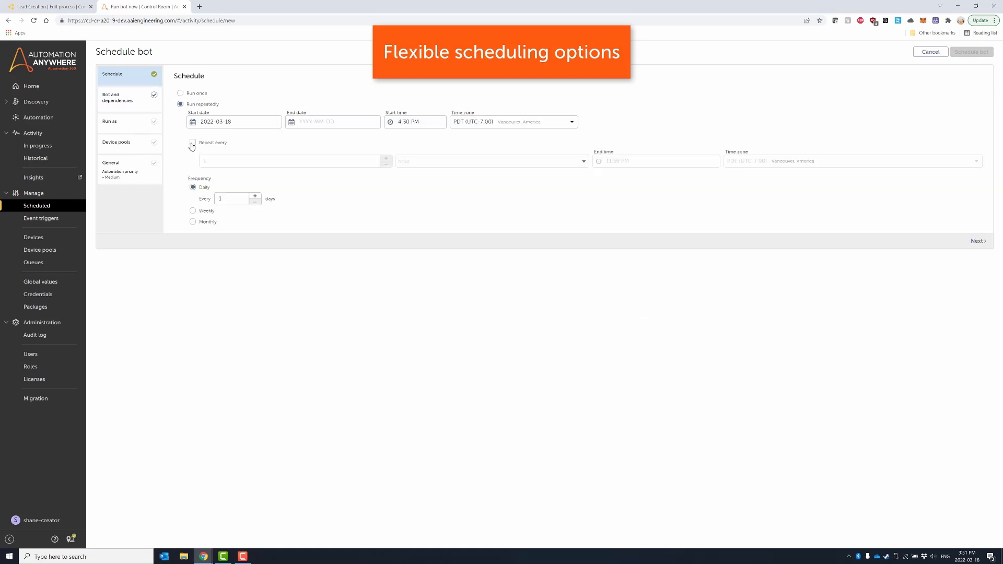
left_click(193, 143)
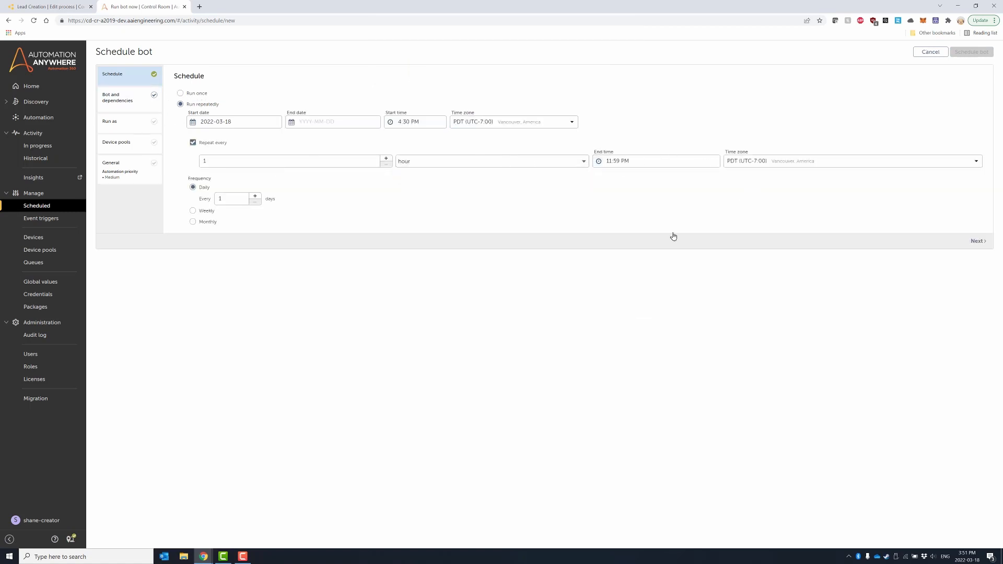
left_click(117, 97)
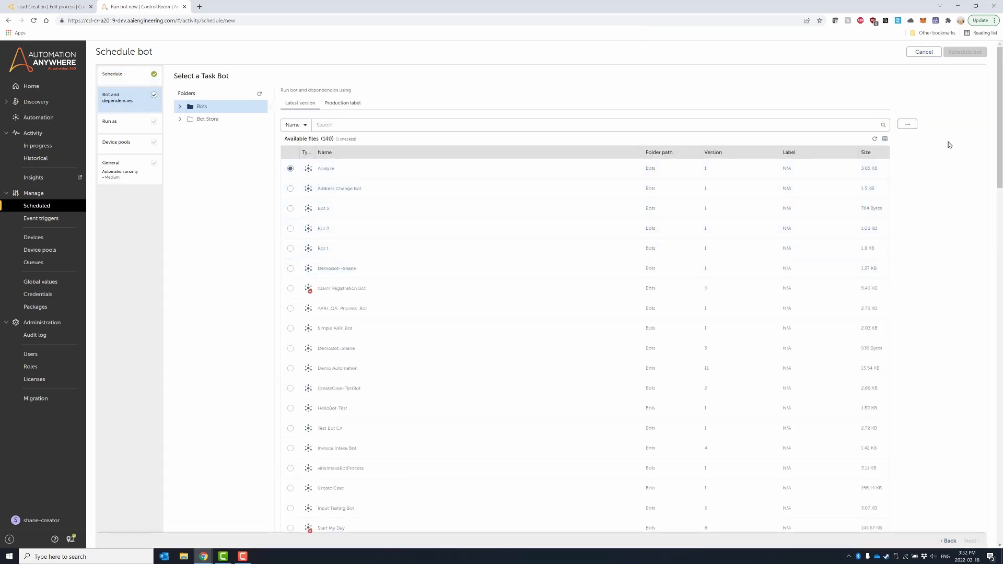
- Assign a bot runner and add the AARI_Pool device pool to the schedule
left_click(906, 124)
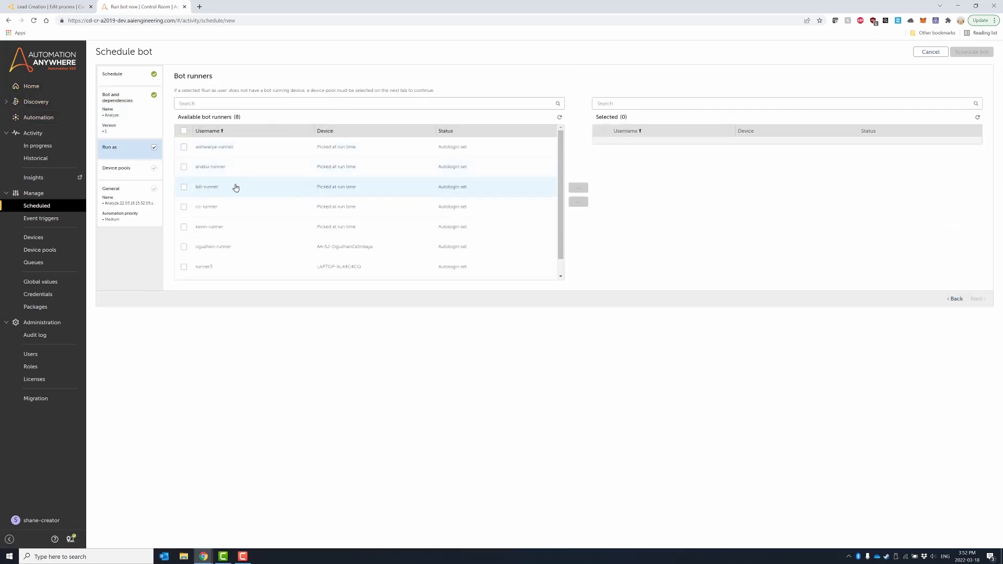
left_click(116, 171)
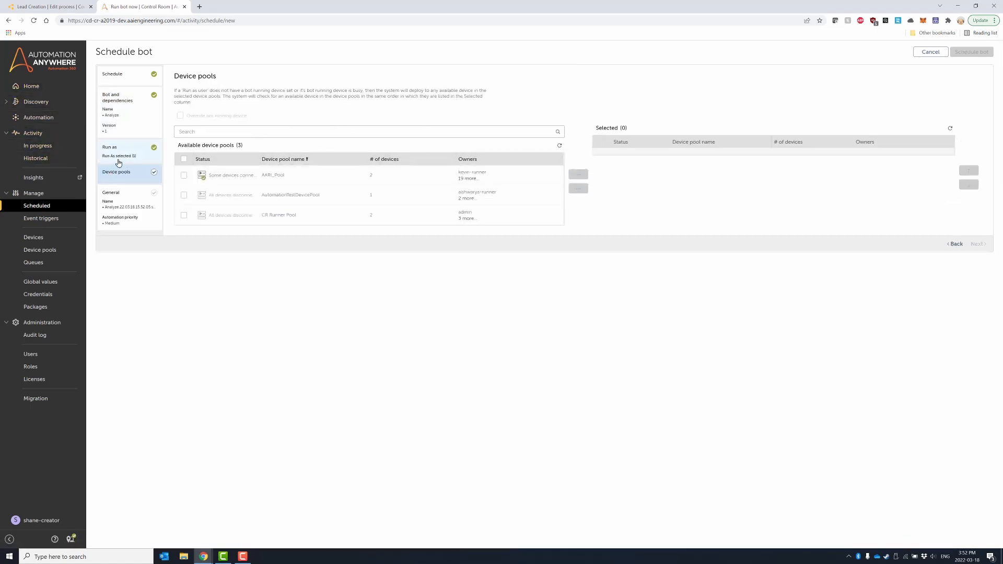
left_click(184, 174)
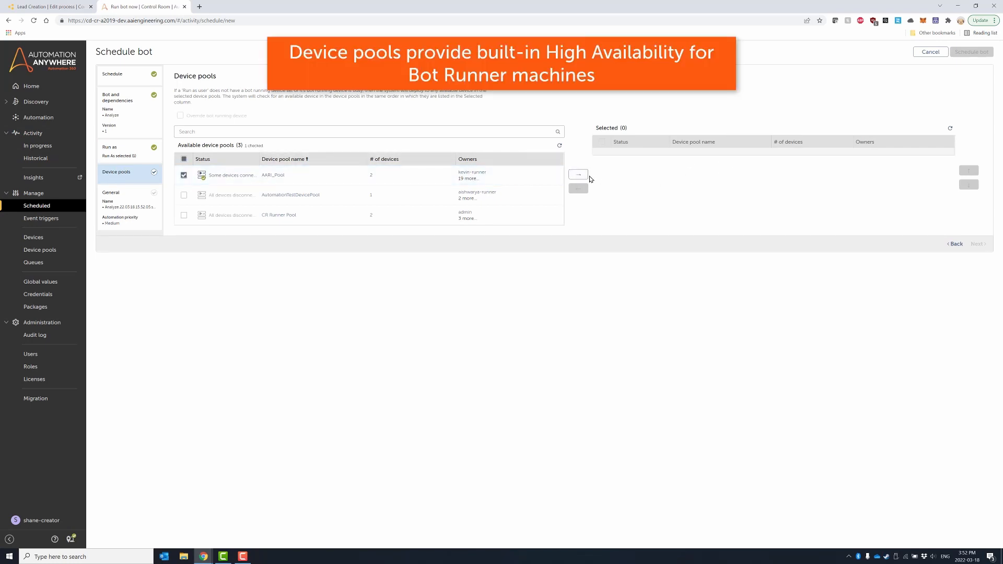
left_click(576, 174)
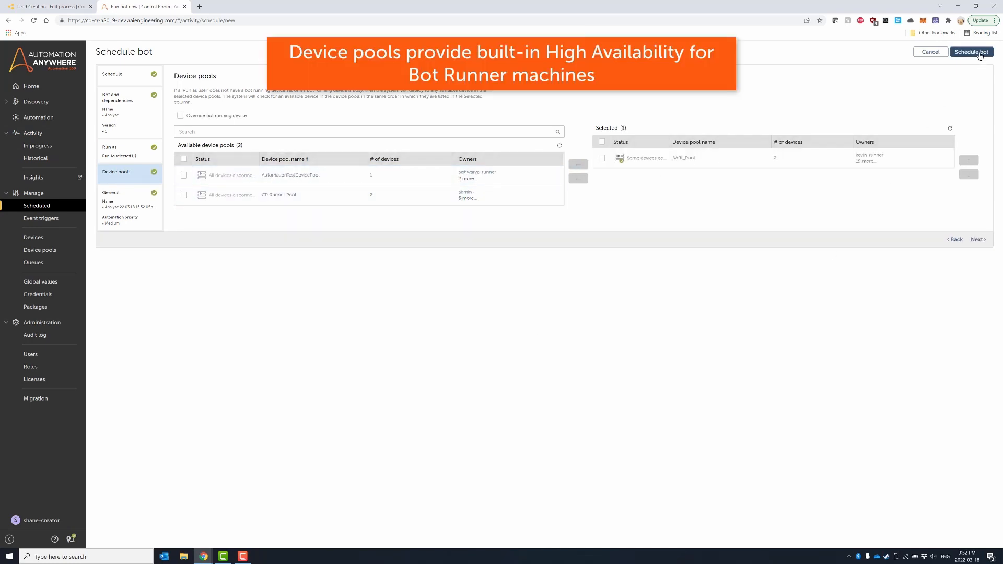